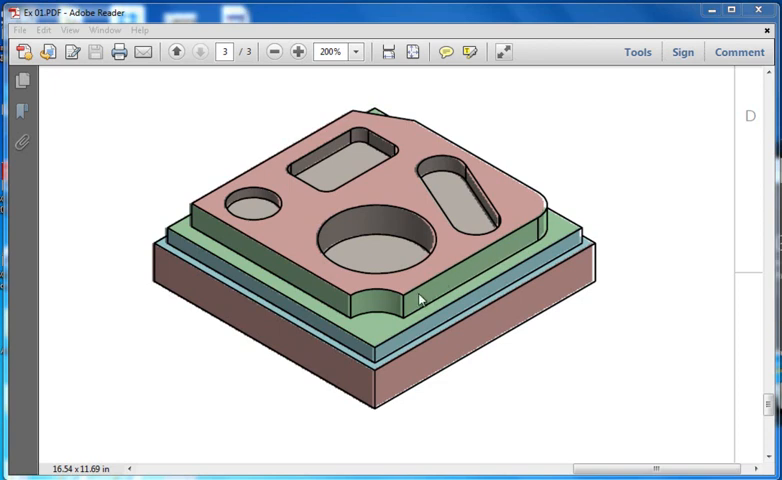
mouse_move(337, 302)
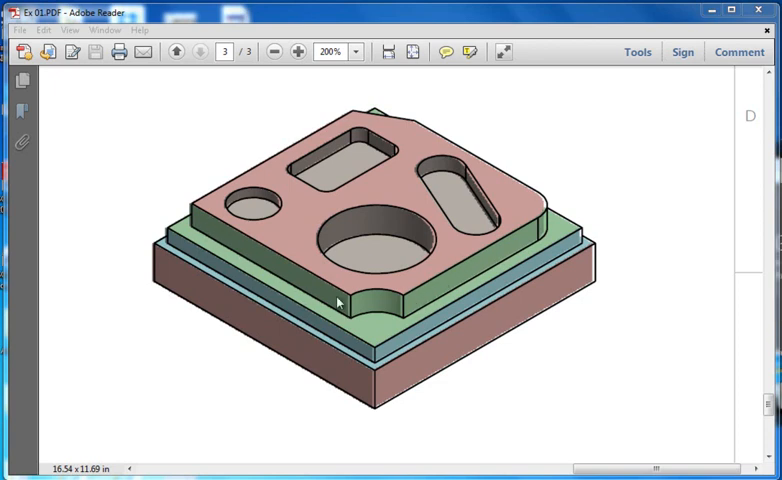
mouse_move(268, 265)
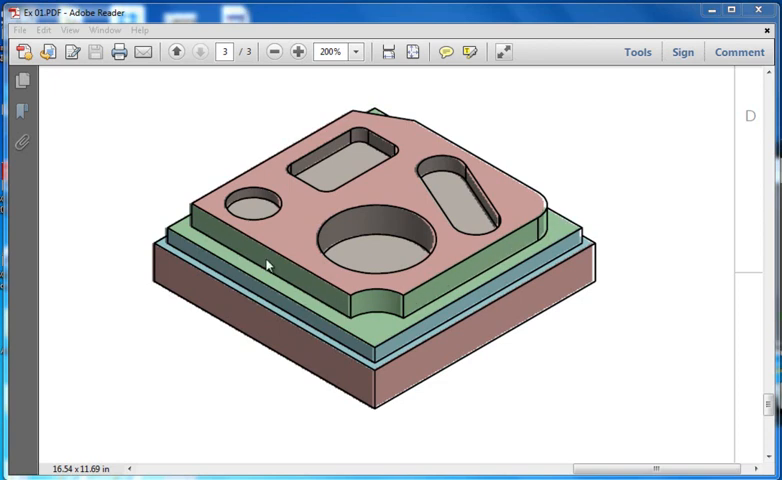
Zoom the Ex 01 drawing out from 200% to fit the full dimensioned page.
click(271, 54)
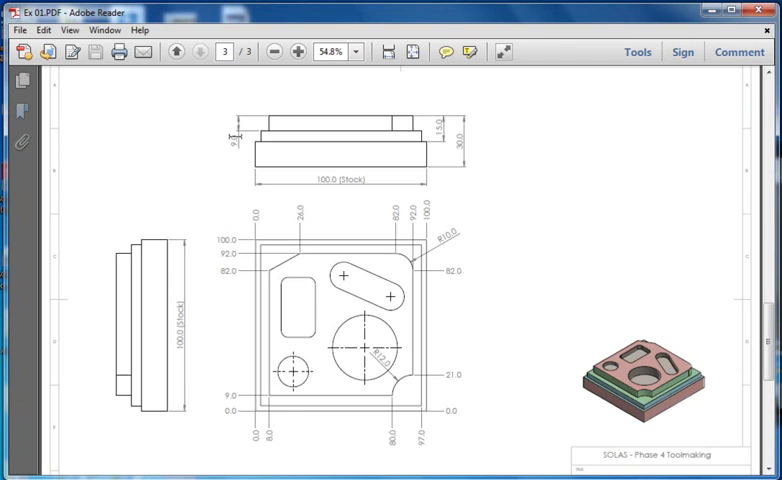
mouse_move(314, 120)
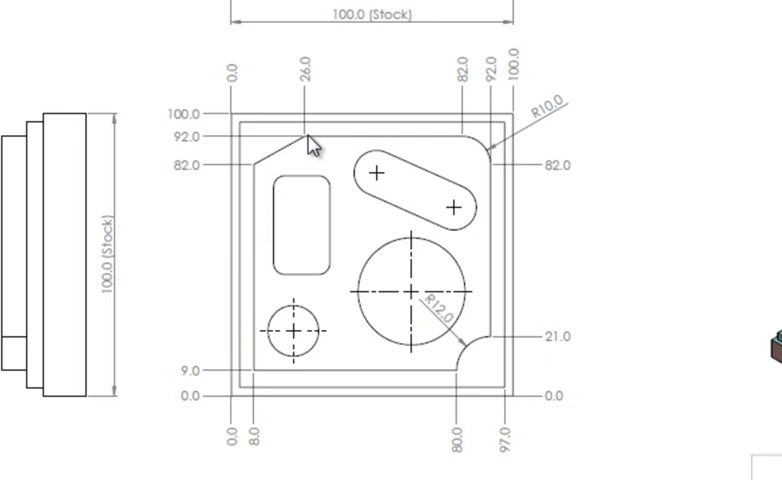
mouse_move(468, 148)
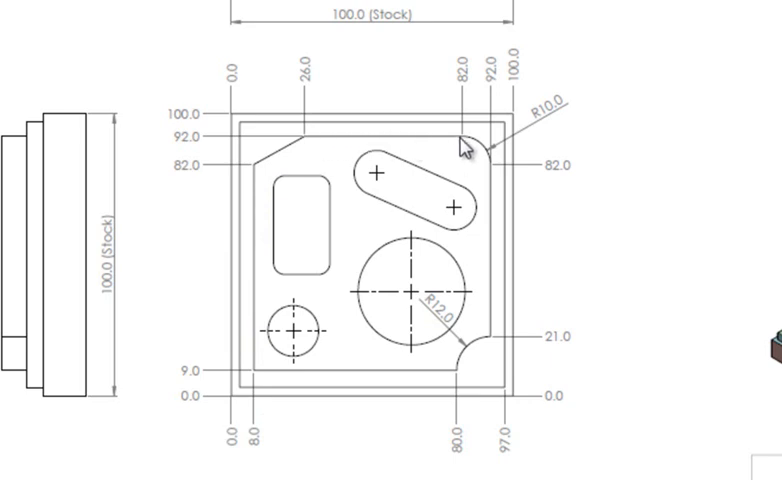
mouse_move(228, 402)
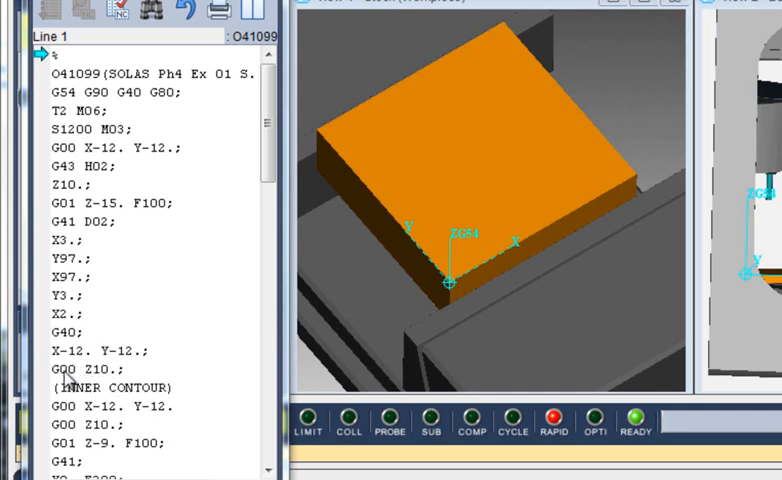
mouse_move(46, 395)
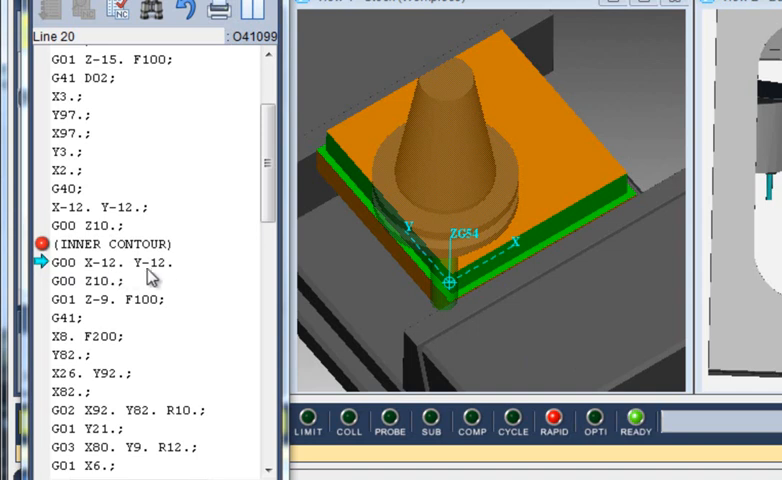
mouse_move(66, 222)
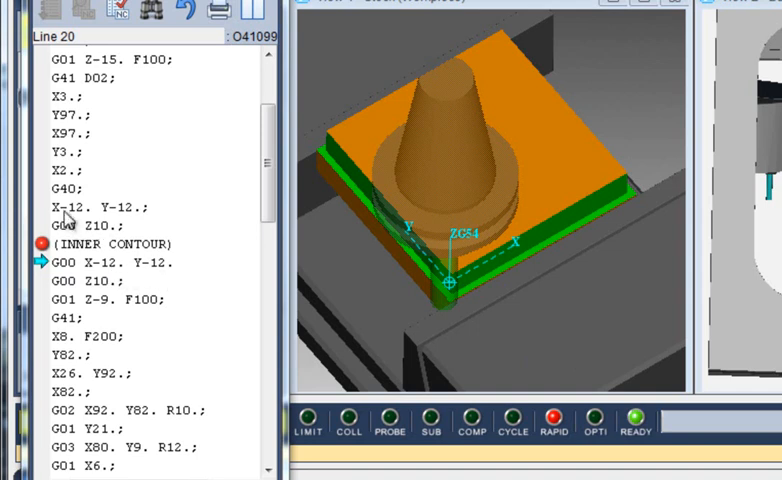
mouse_move(180, 275)
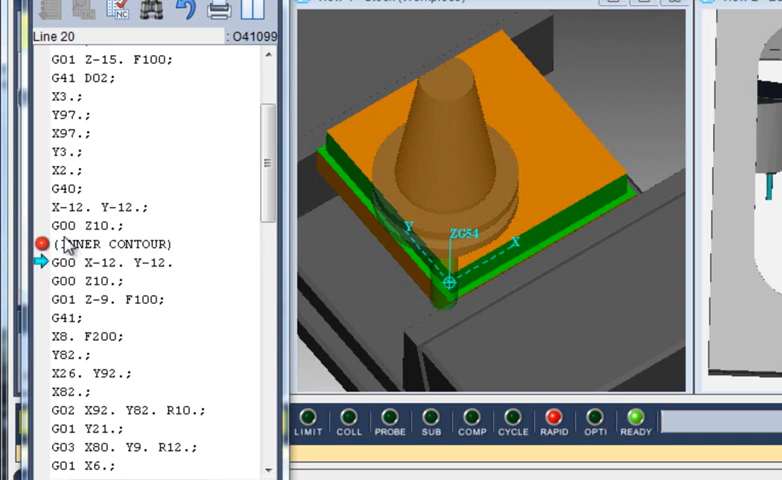
mouse_move(123, 273)
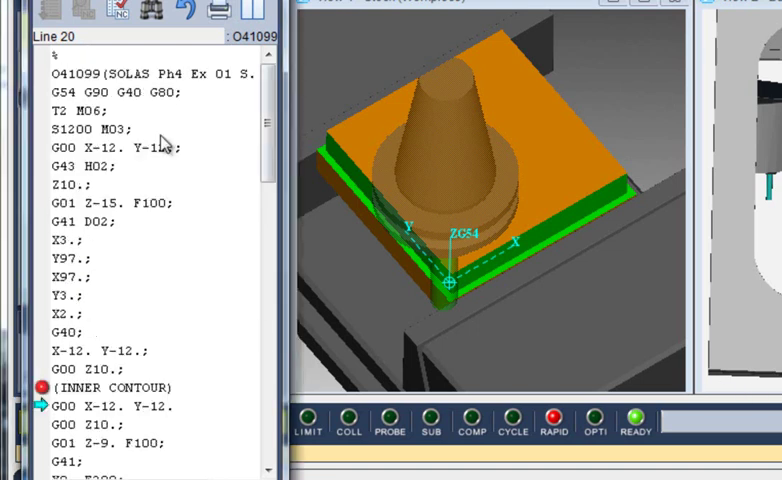
mouse_move(222, 147)
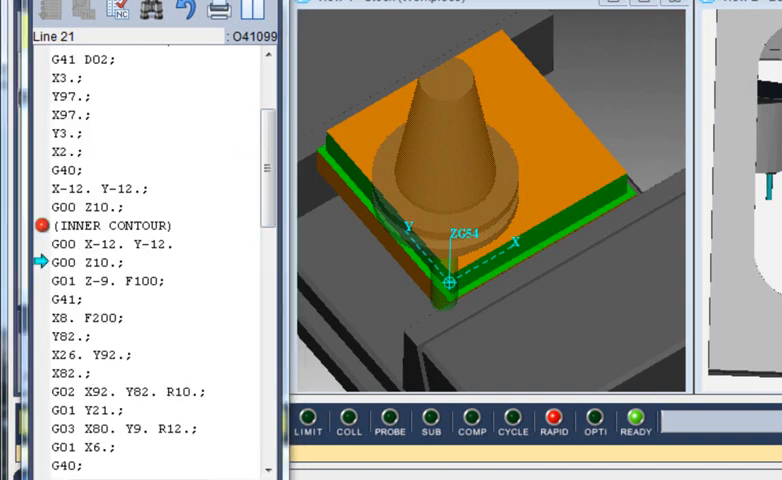
mouse_move(219, 298)
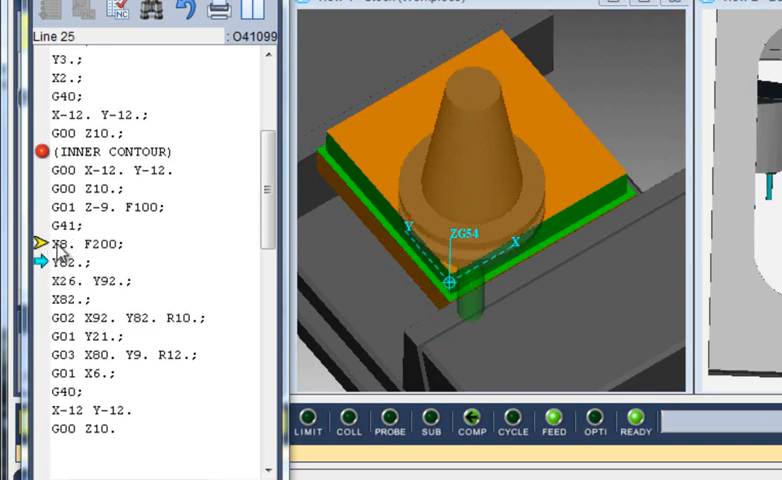
mouse_move(58, 273)
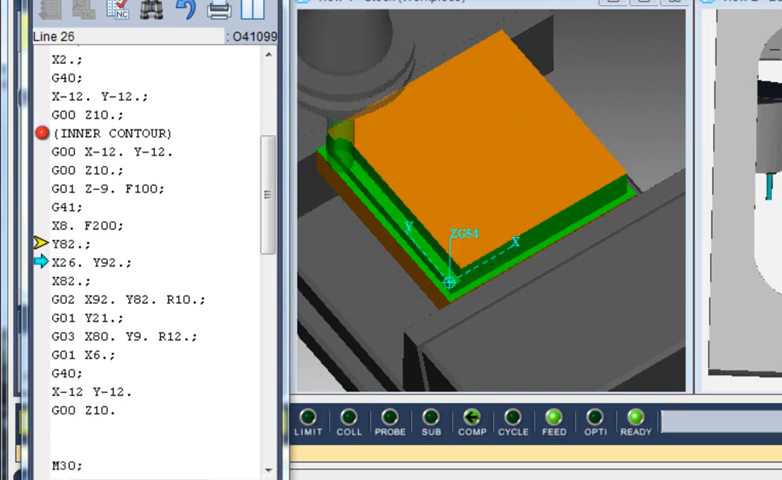
mouse_move(113, 320)
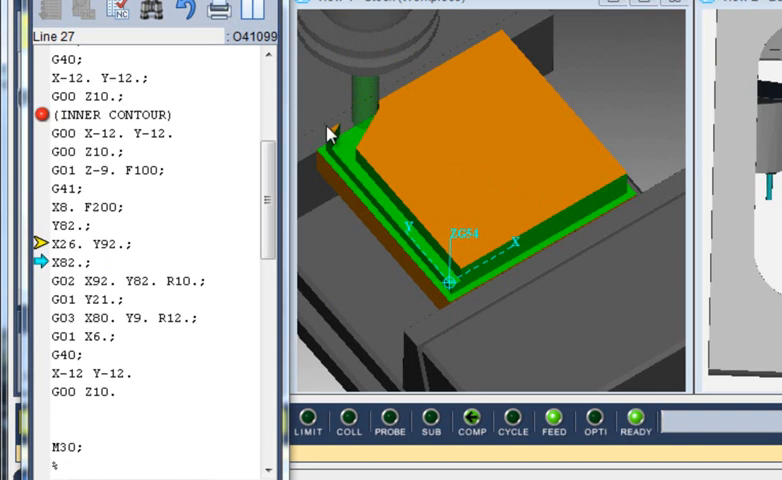
mouse_move(338, 133)
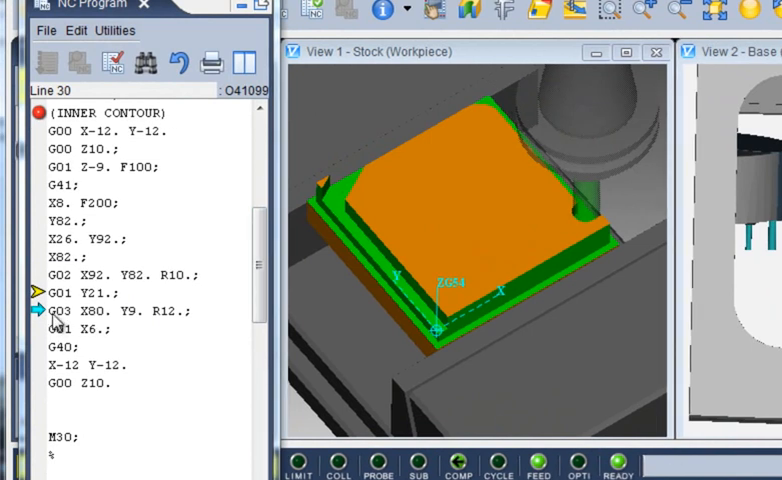
mouse_move(90, 325)
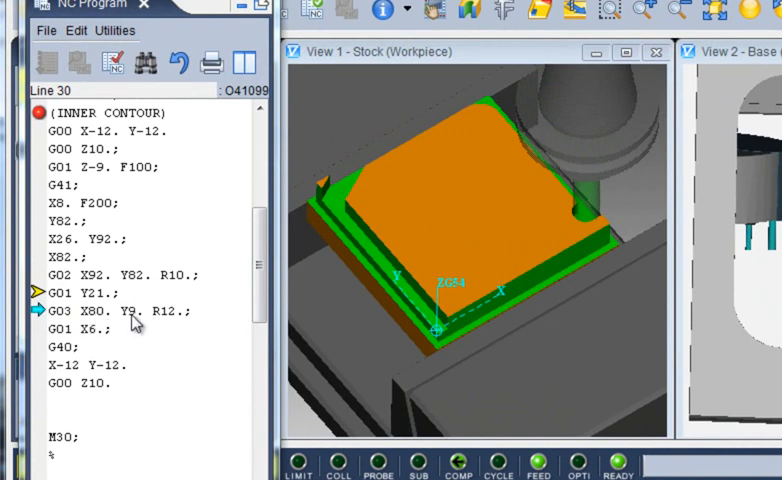
mouse_move(180, 320)
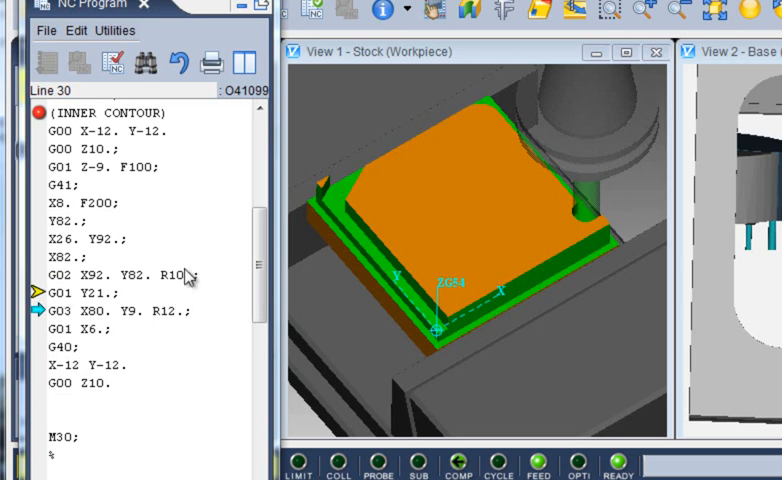
mouse_move(193, 294)
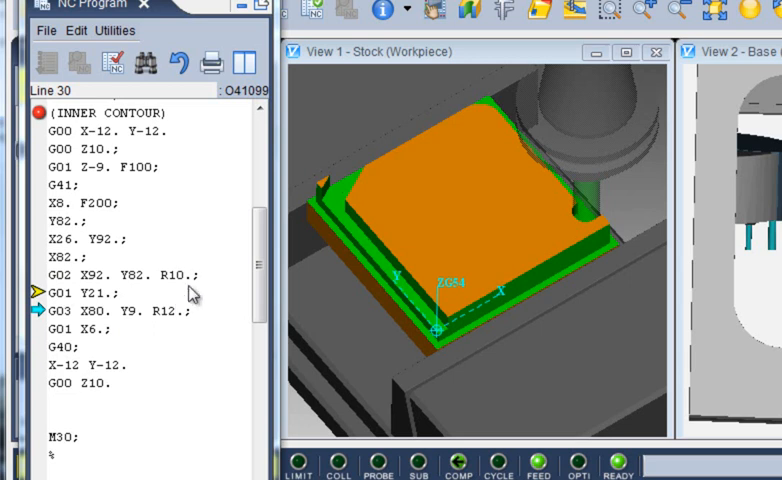
mouse_move(190, 288)
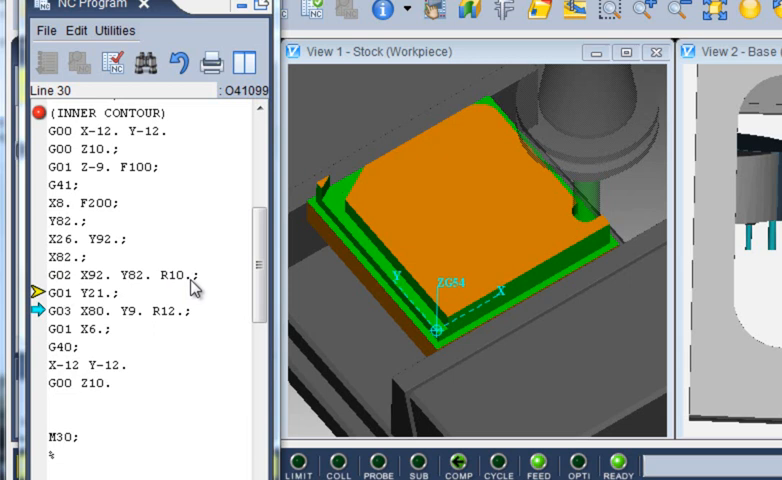
mouse_move(195, 290)
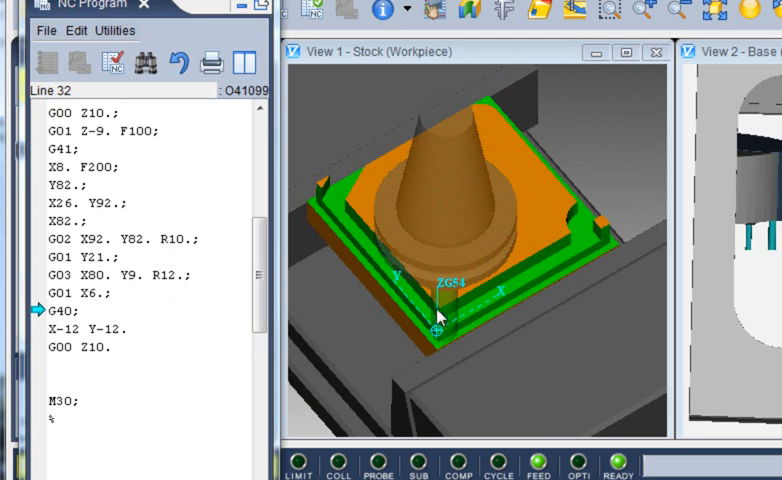
mouse_move(445, 320)
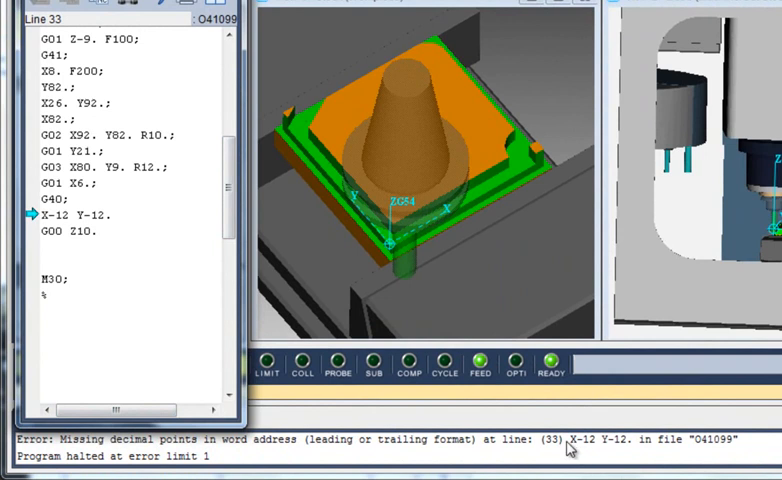
mouse_move(602, 453)
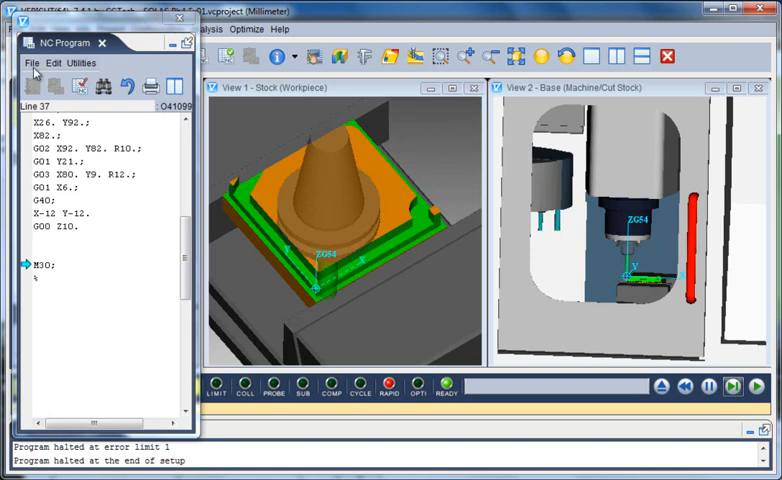
Close the NC Program listing and open the program file in the editor near line 33.
click(33, 63)
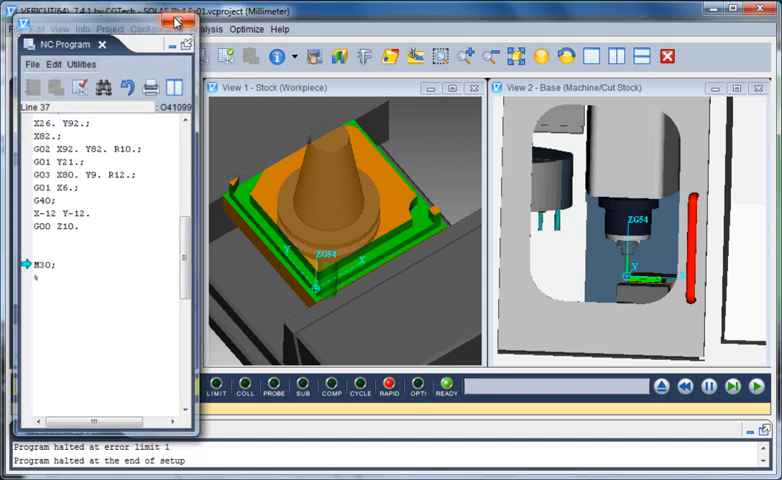
right_click(96, 287)
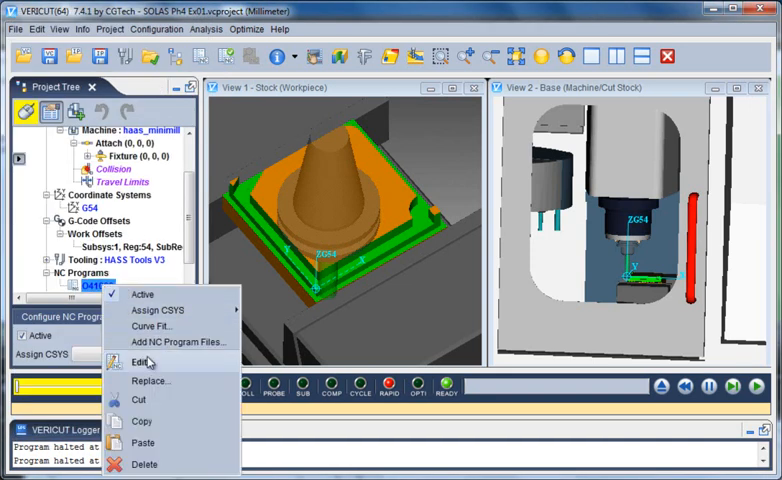
click(140, 361)
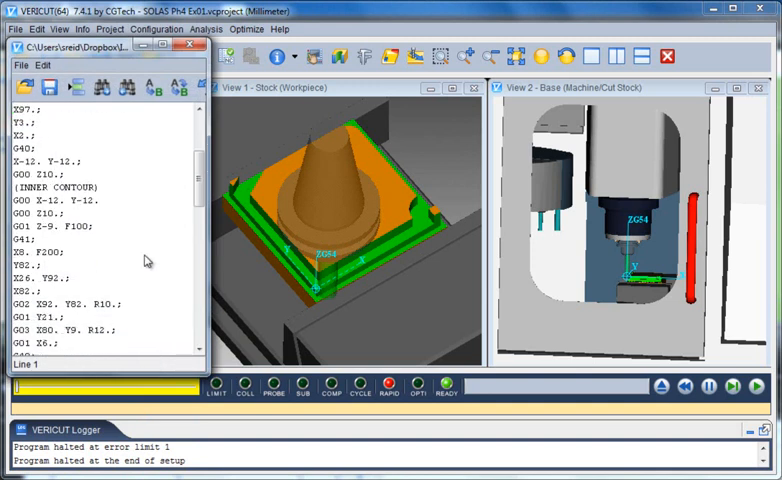
scroll(down, 3)
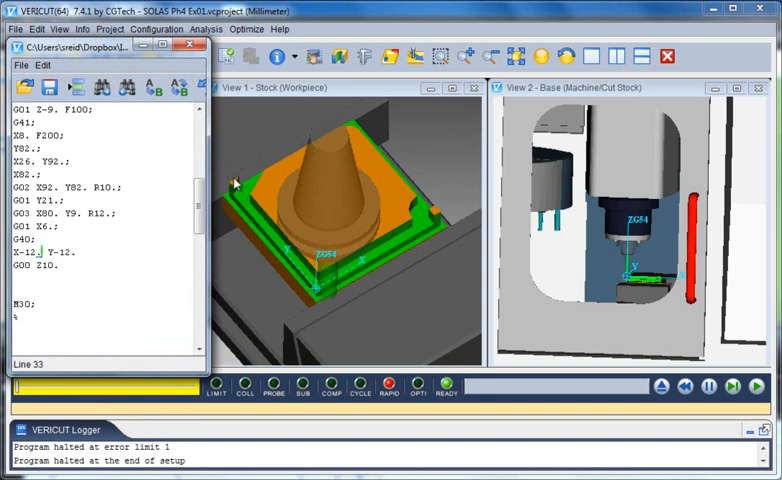
mouse_move(380, 133)
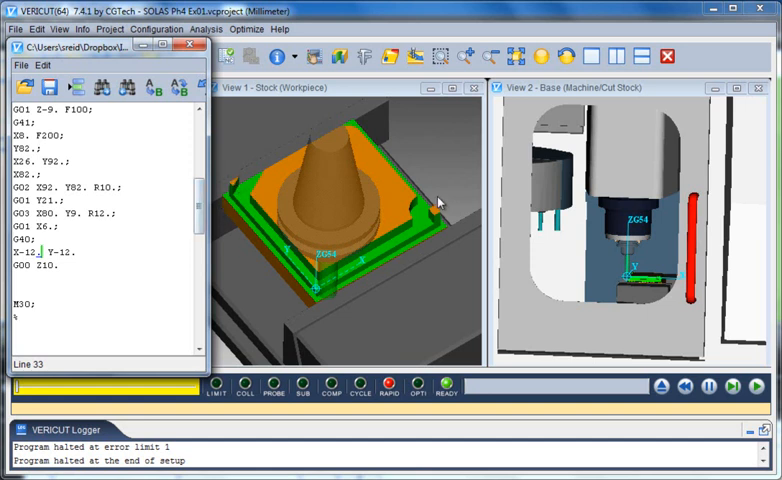
mouse_move(437, 210)
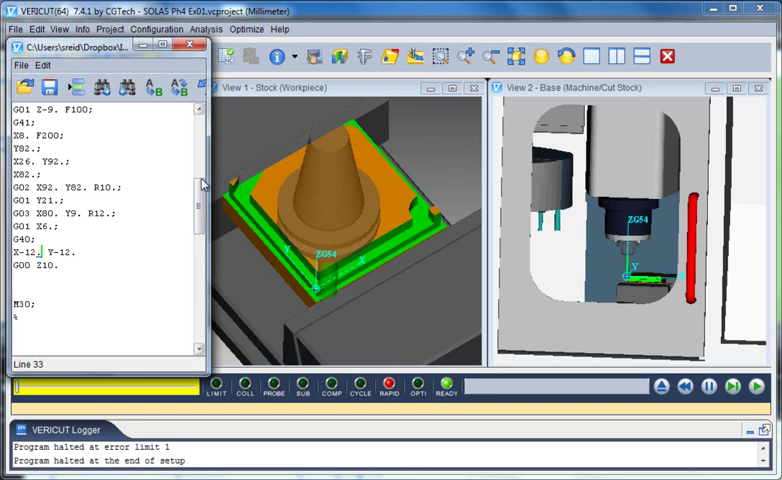
scroll(down, 3)
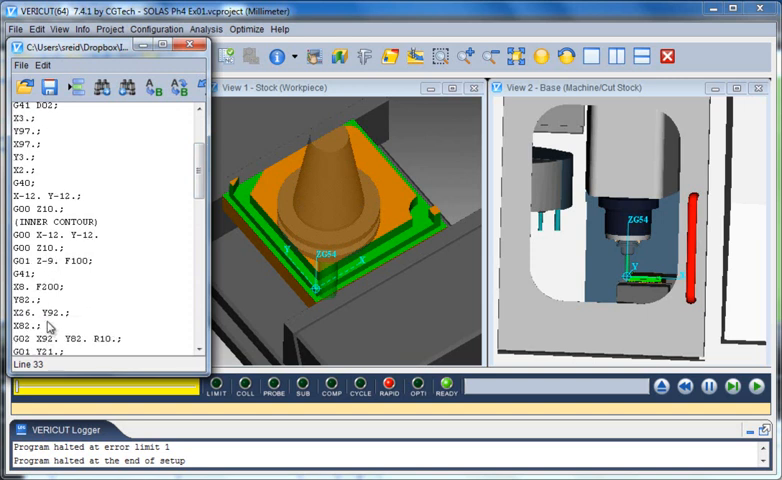
mouse_move(116, 226)
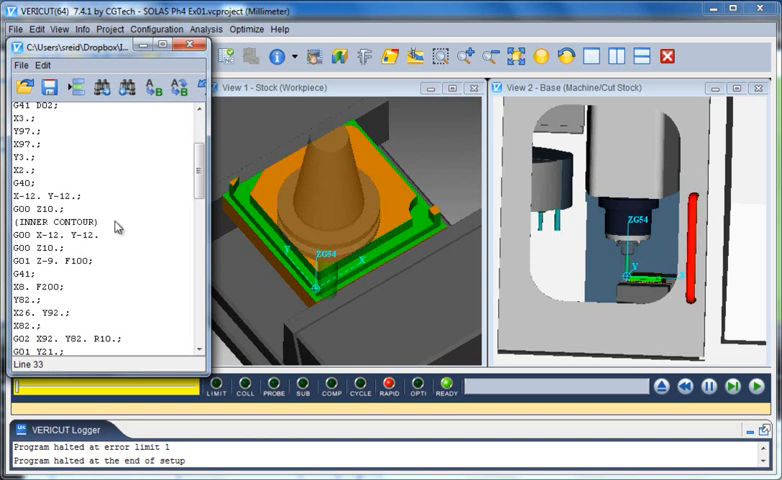
mouse_move(100, 227)
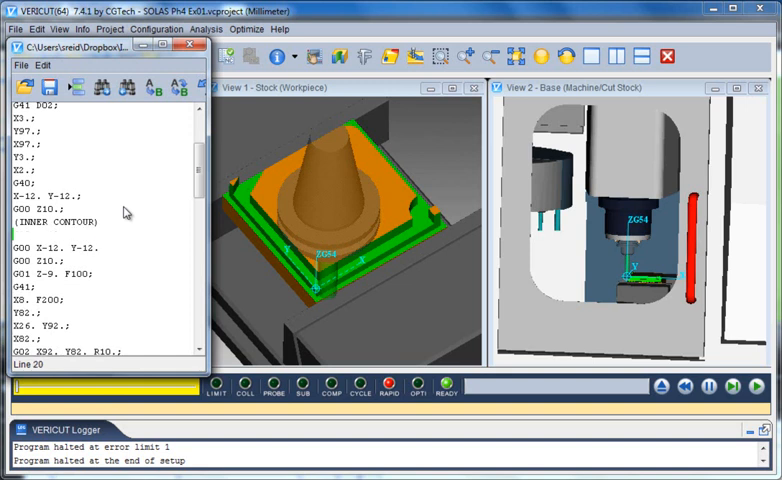
Add the T1 M06; and S900 M03; lines under the (INNER CONTOUR) comment.
text(T1)
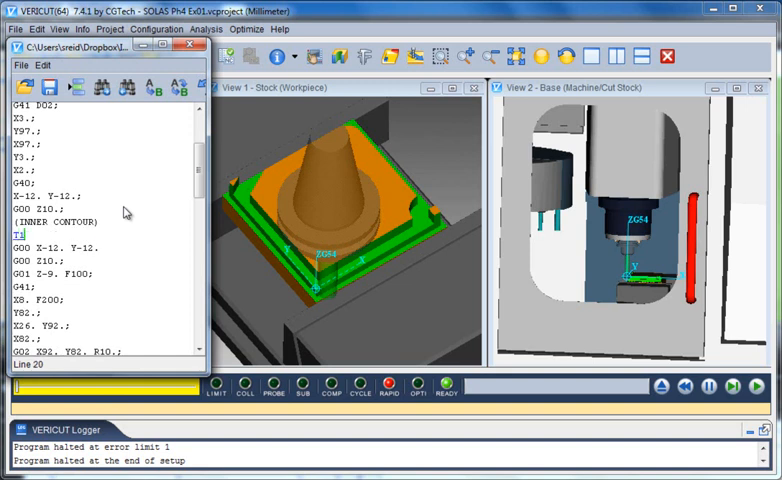
text(M0)
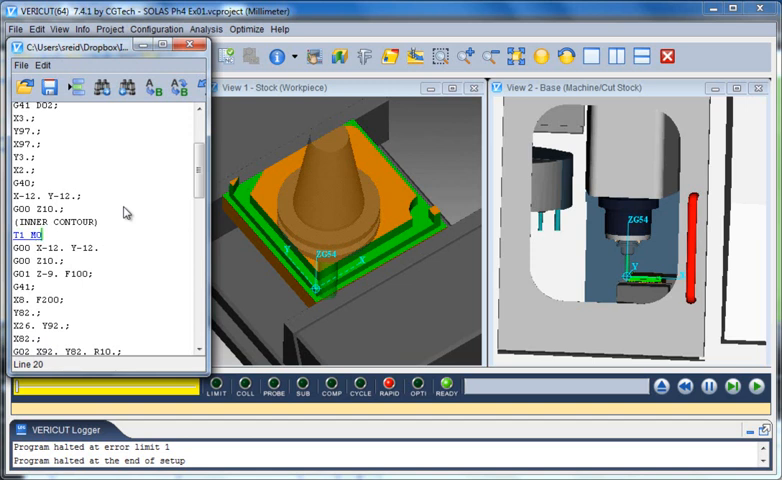
text(6;)
text(S900)
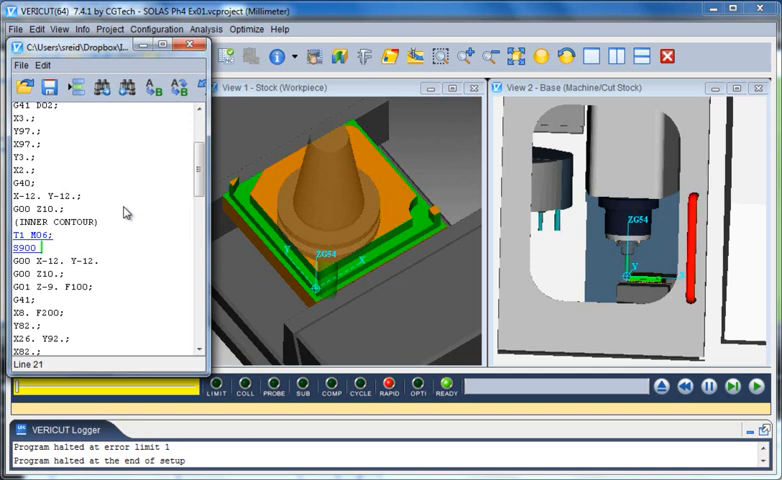
text(M03;)
text(G43)
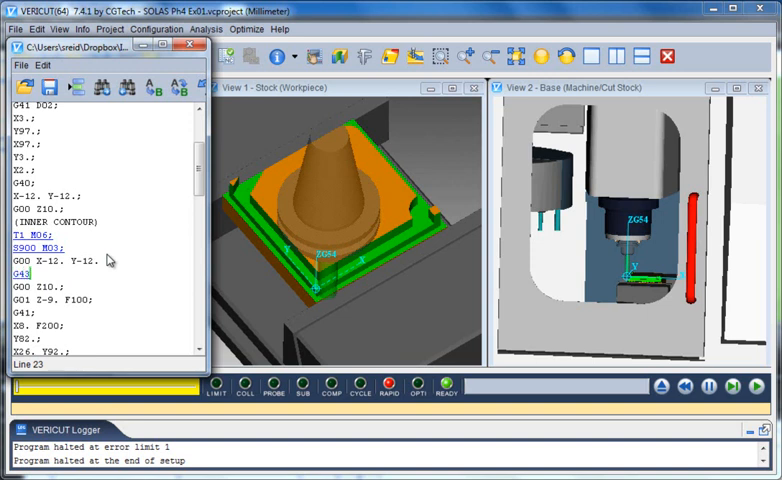
Complete the tool length offset line as G43 H01; after the X-12. Y-12. rapid.
text(H01;)
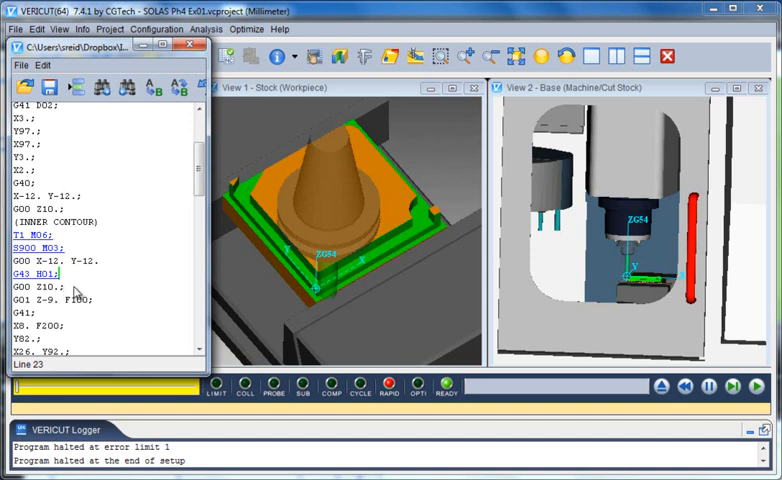
mouse_move(84, 311)
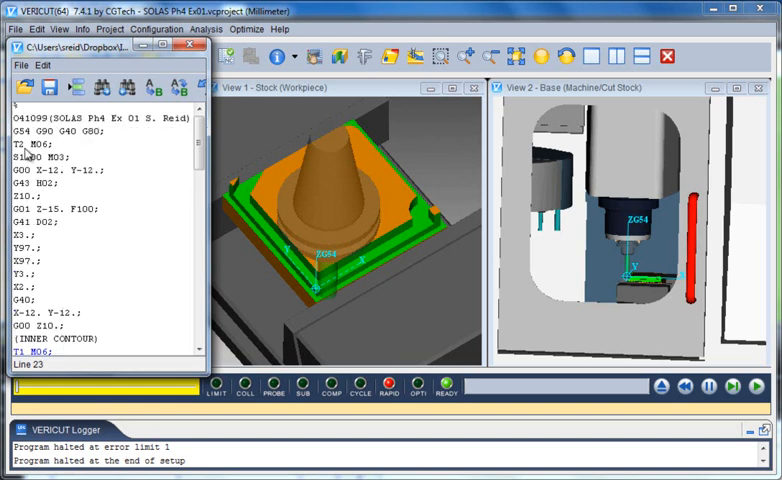
mouse_move(47, 231)
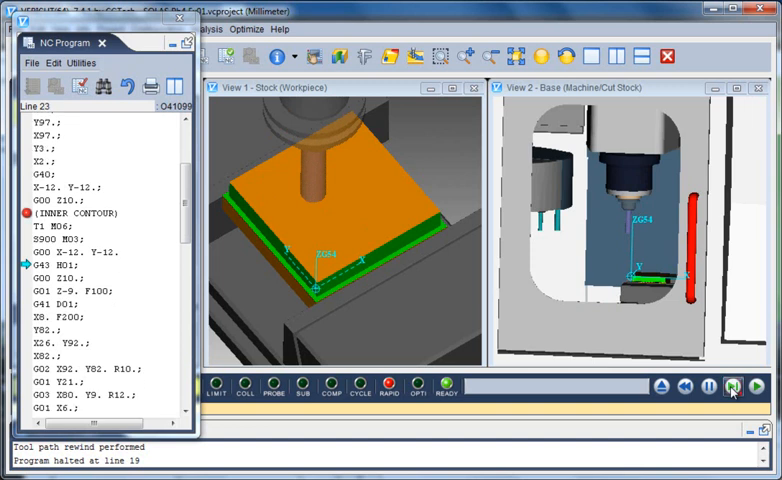
Single-step the simulation through the new T1 lines to the G41 D01 block.
click(732, 386)
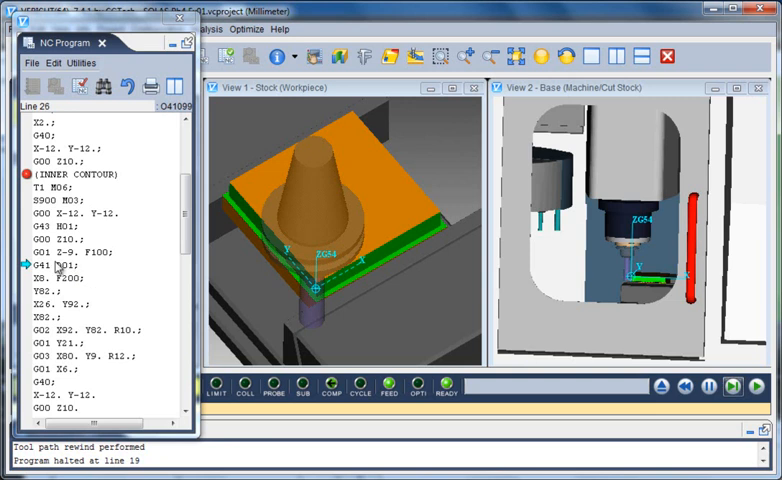
mouse_move(150, 240)
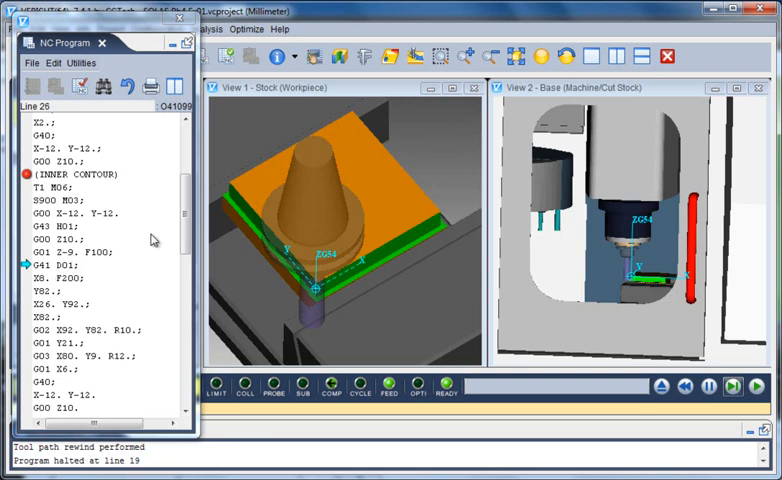